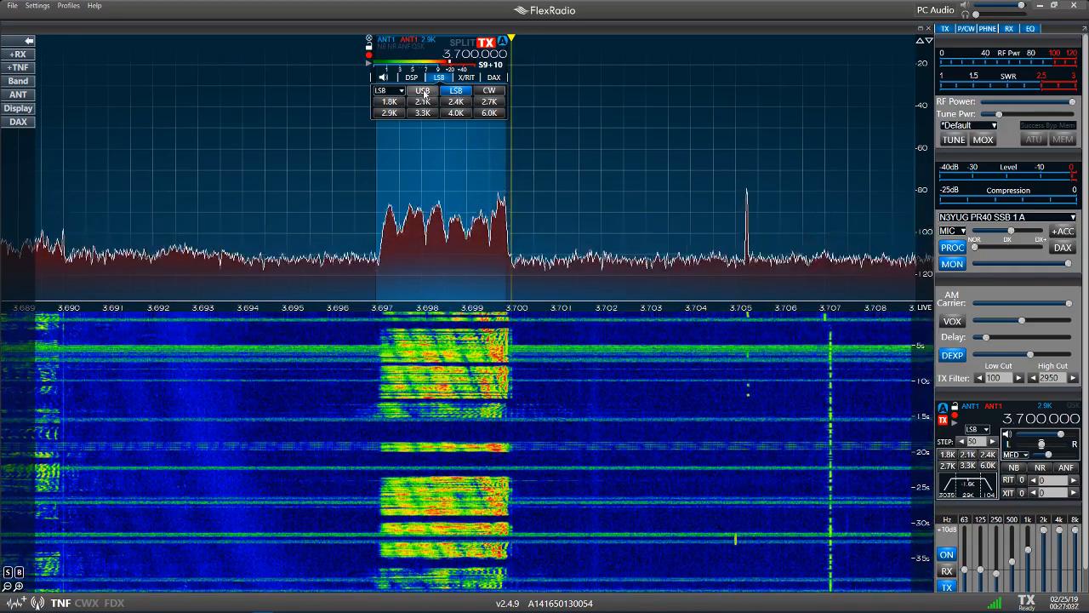
# Switch the 3.700 MHz slice to USB so its passband sits above the carrier.
pyautogui.click(422, 90)
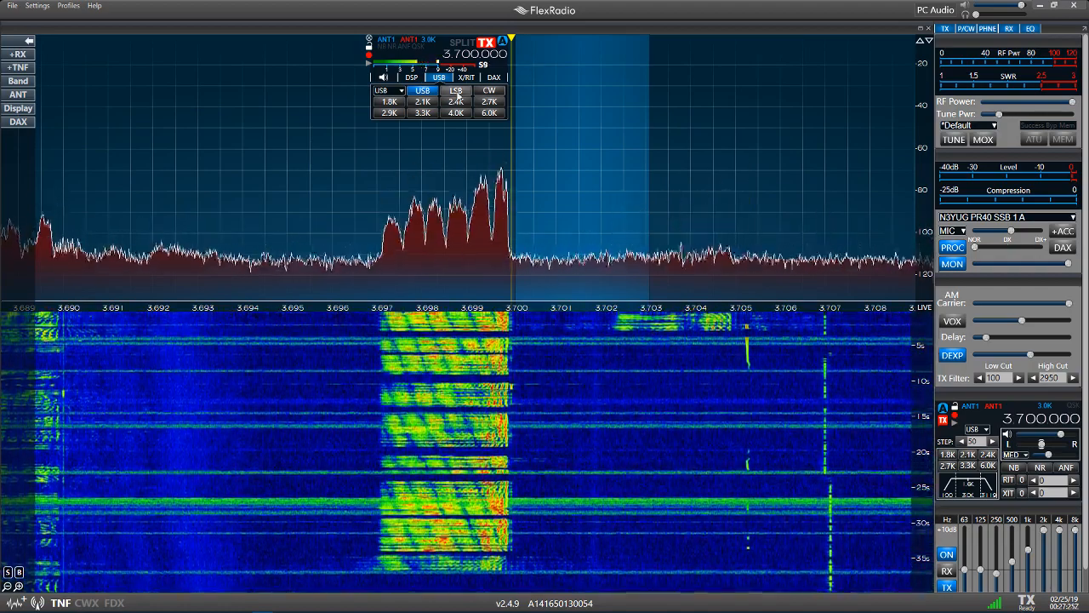
# Return the 3.700 MHz slice to LSB so the passband covers the signal below the carrier.
pyautogui.click(456, 90)
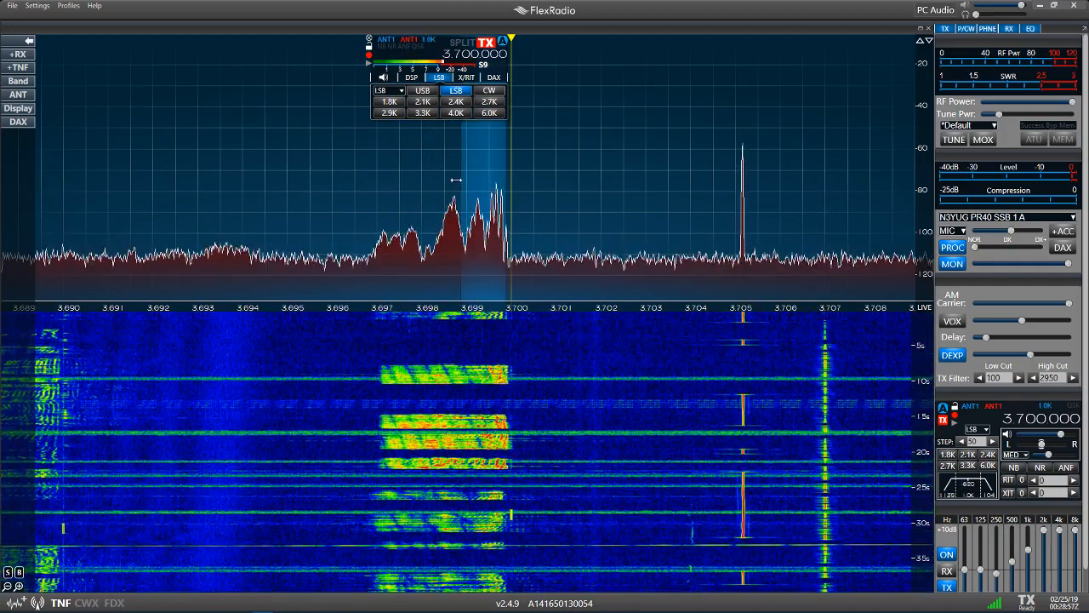
# Widen the LSB receive filter to span roughly 3.697–3.700 MHz over the whole signal.
pyautogui.click(488, 102)
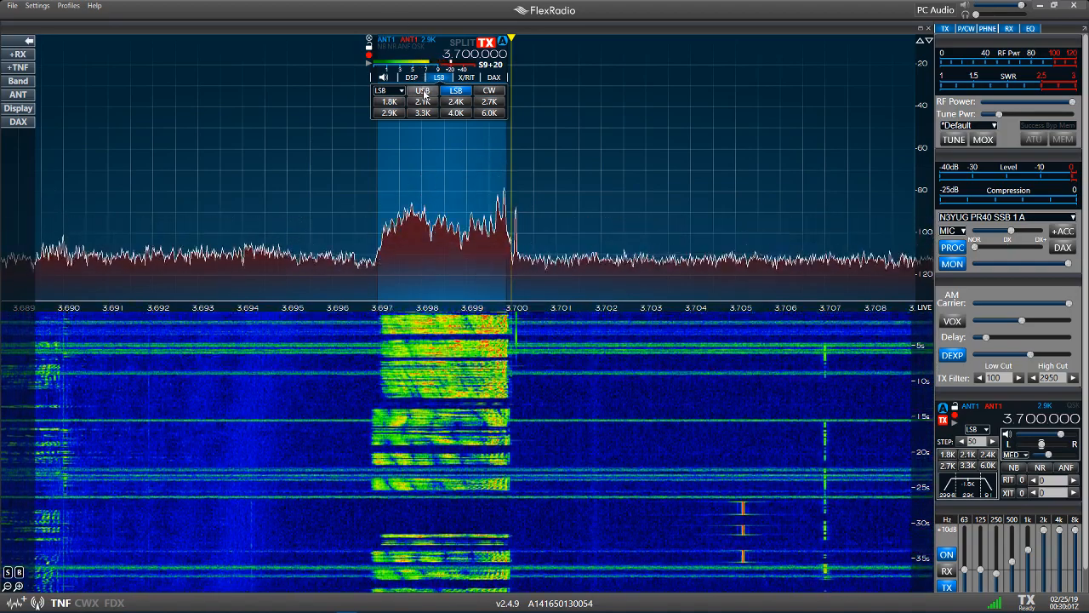
# Switch the 3.700 MHz slice to USB again, placing the passband on the empty upper side.
pyautogui.click(422, 91)
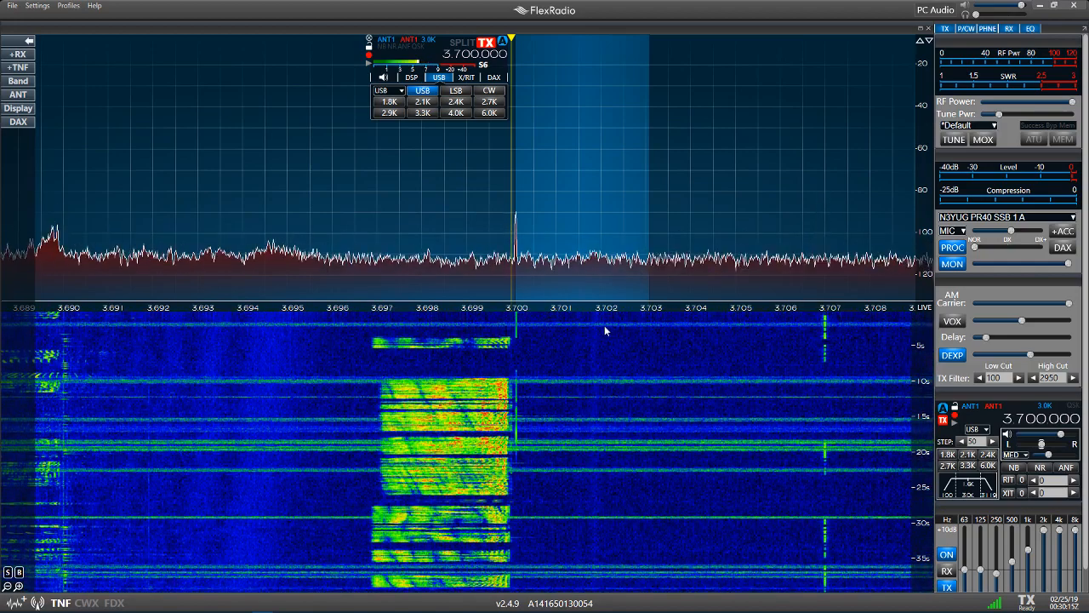
pyautogui.moveTo(646, 330)
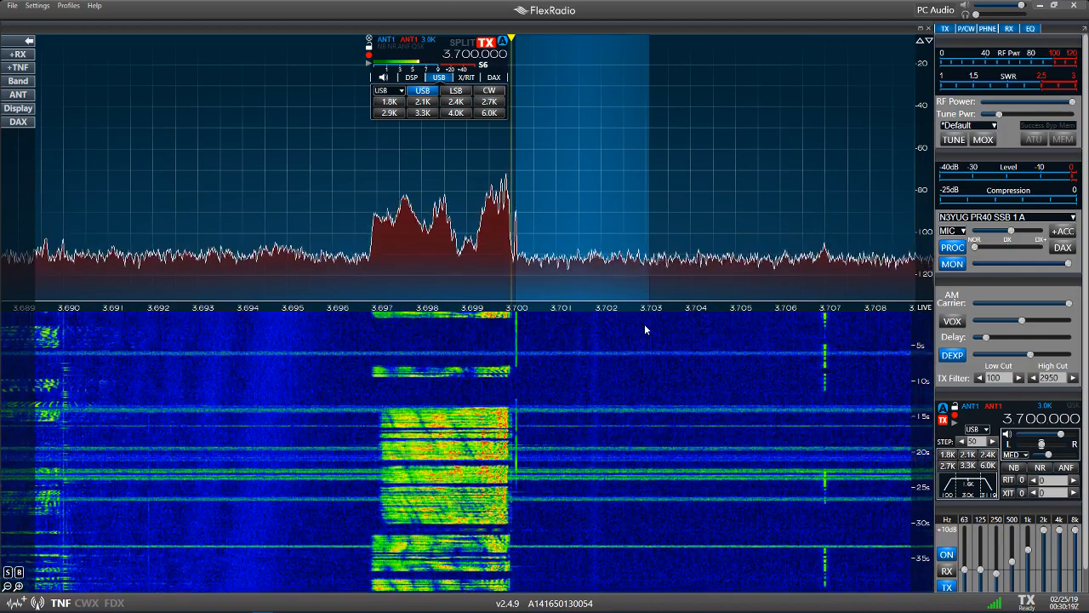
pyautogui.moveTo(817, 320)
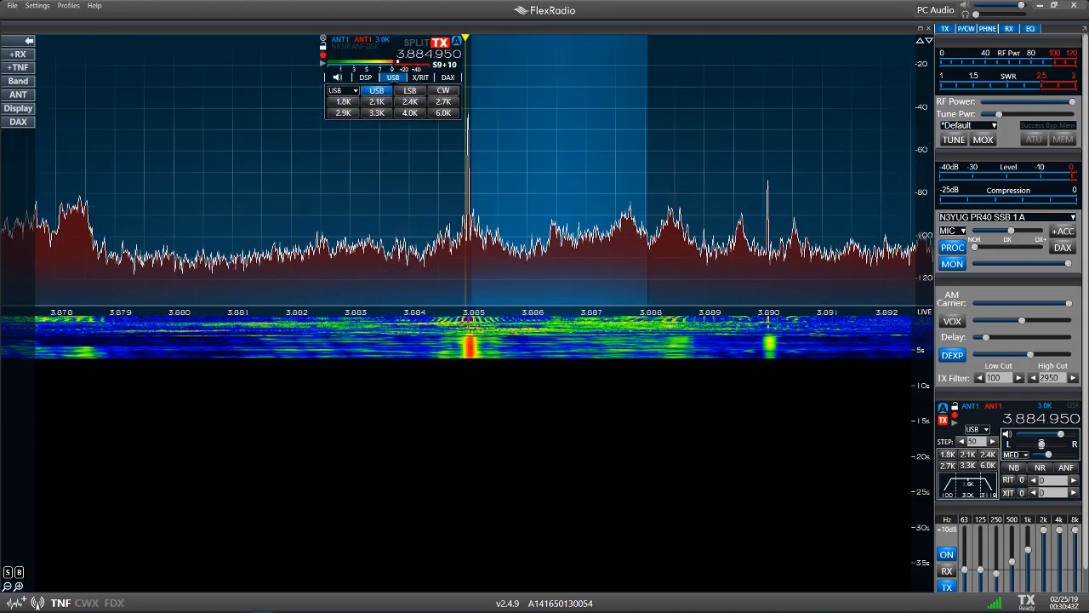
pyautogui.moveTo(749, 174)
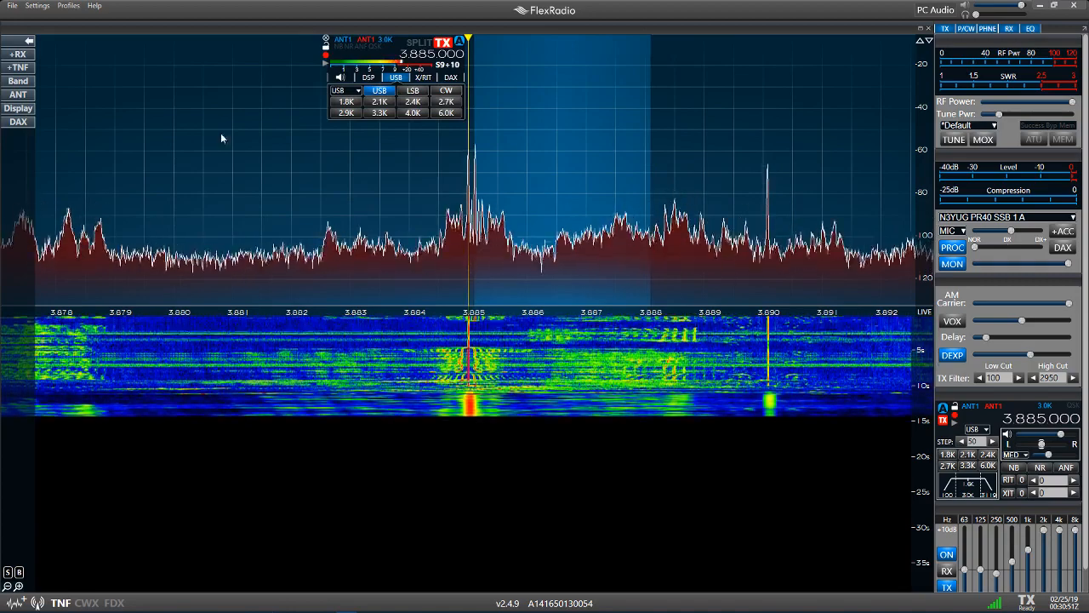
# Set the 3.885 MHz slice to AM mode with a wide passband centred on the carrier.
pyautogui.click(379, 90)
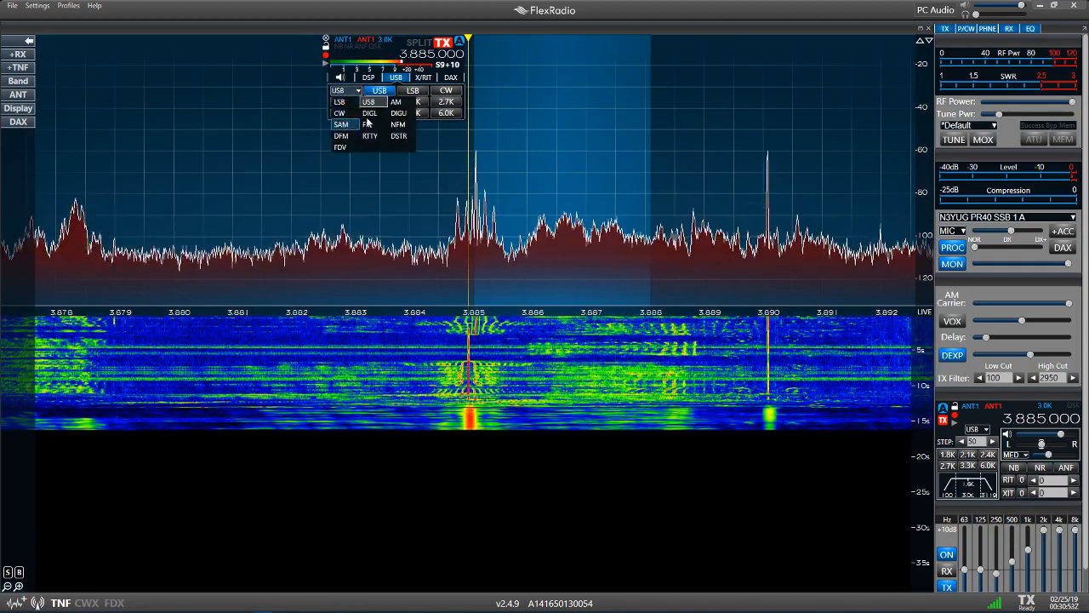
pyautogui.click(395, 100)
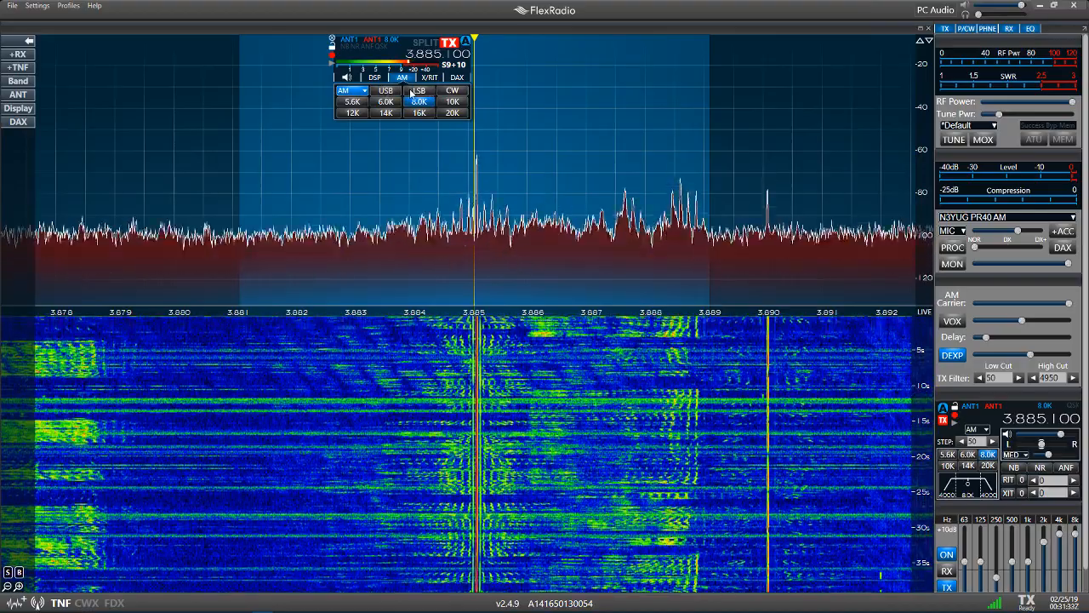
# Set the 3.885 MHz slice back to USB so only the upper side of the carrier is received.
pyautogui.click(401, 78)
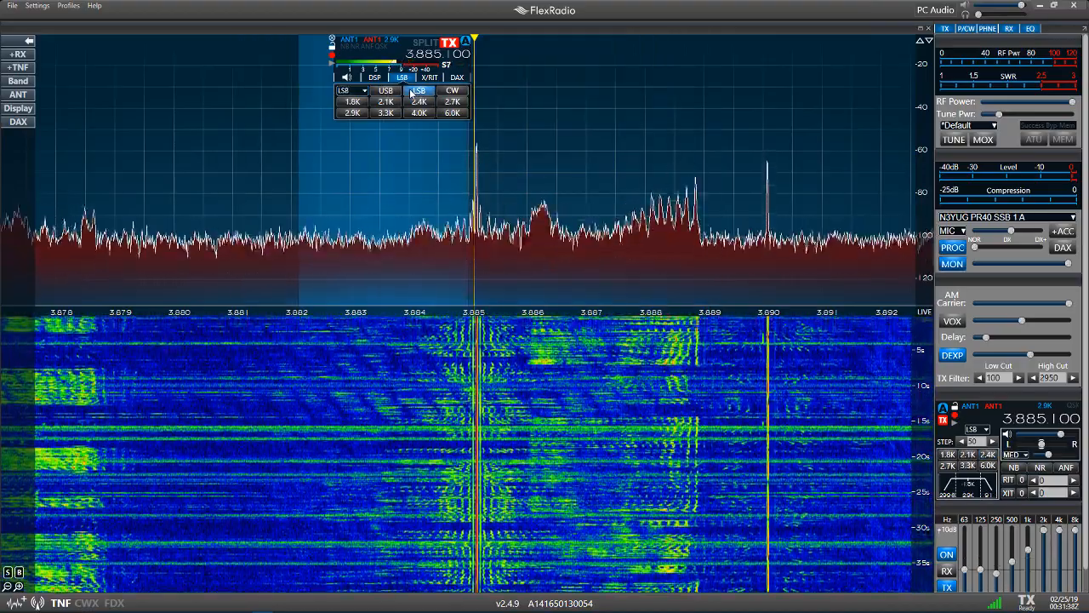
pyautogui.click(385, 92)
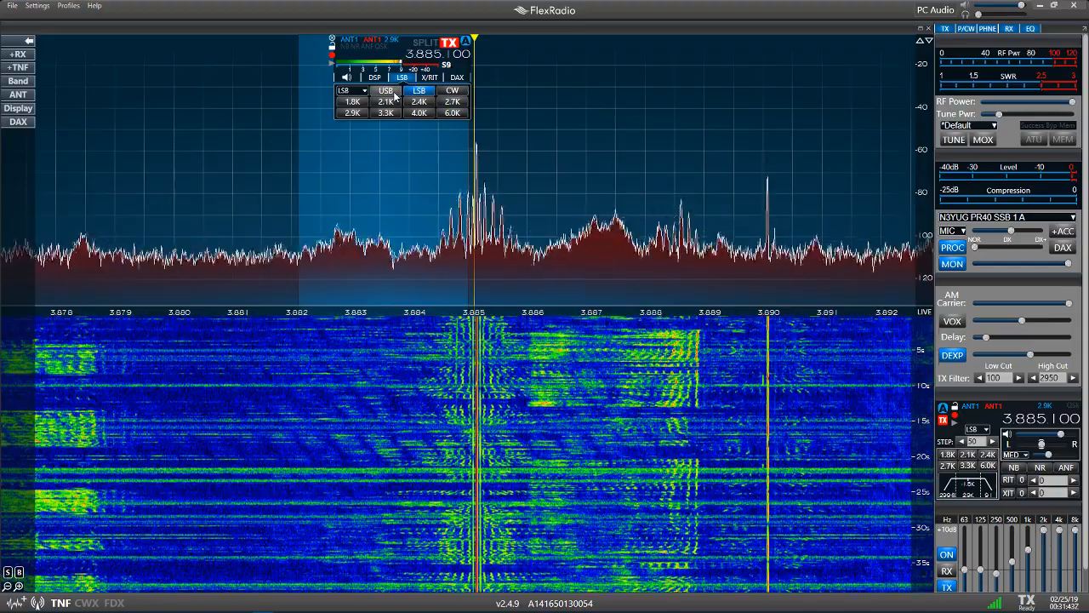
pyautogui.click(384, 92)
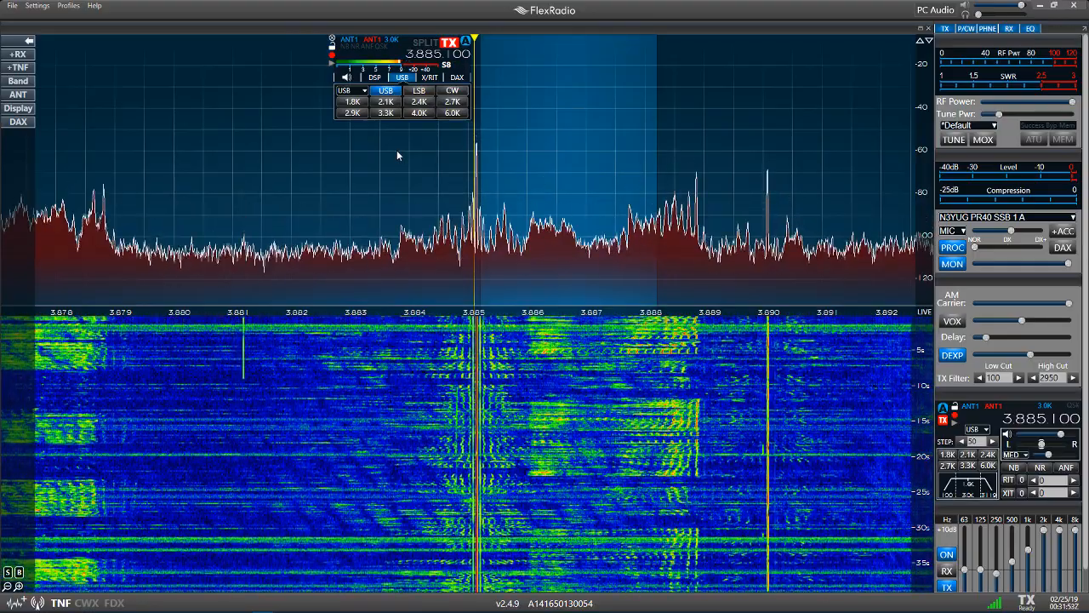
pyautogui.click(344, 90)
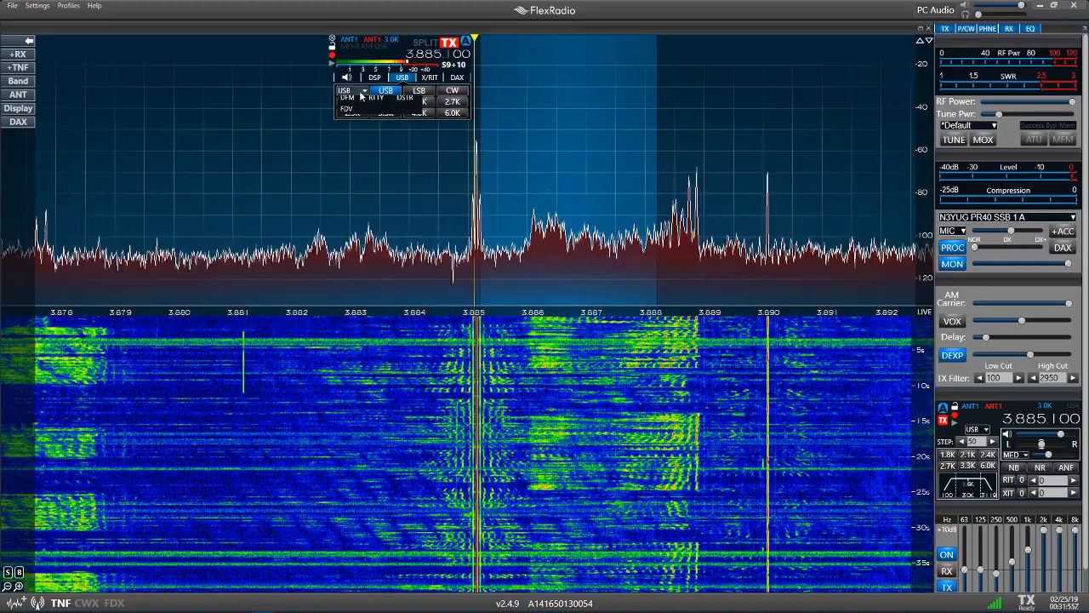